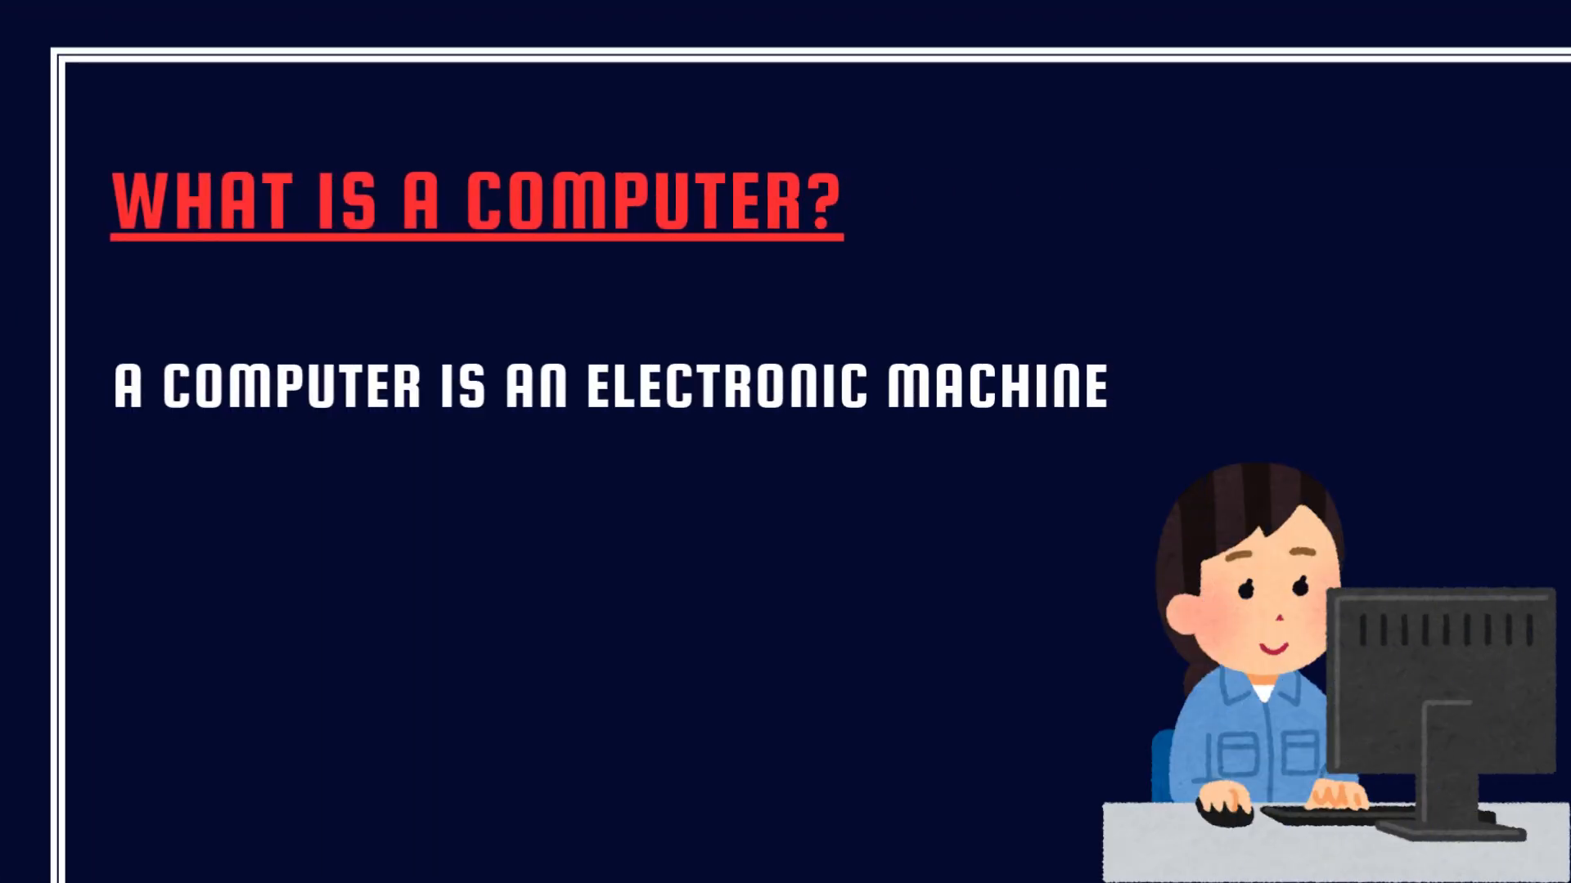
pyautogui.write('THAT TAKES INSTRUCTIONS A')
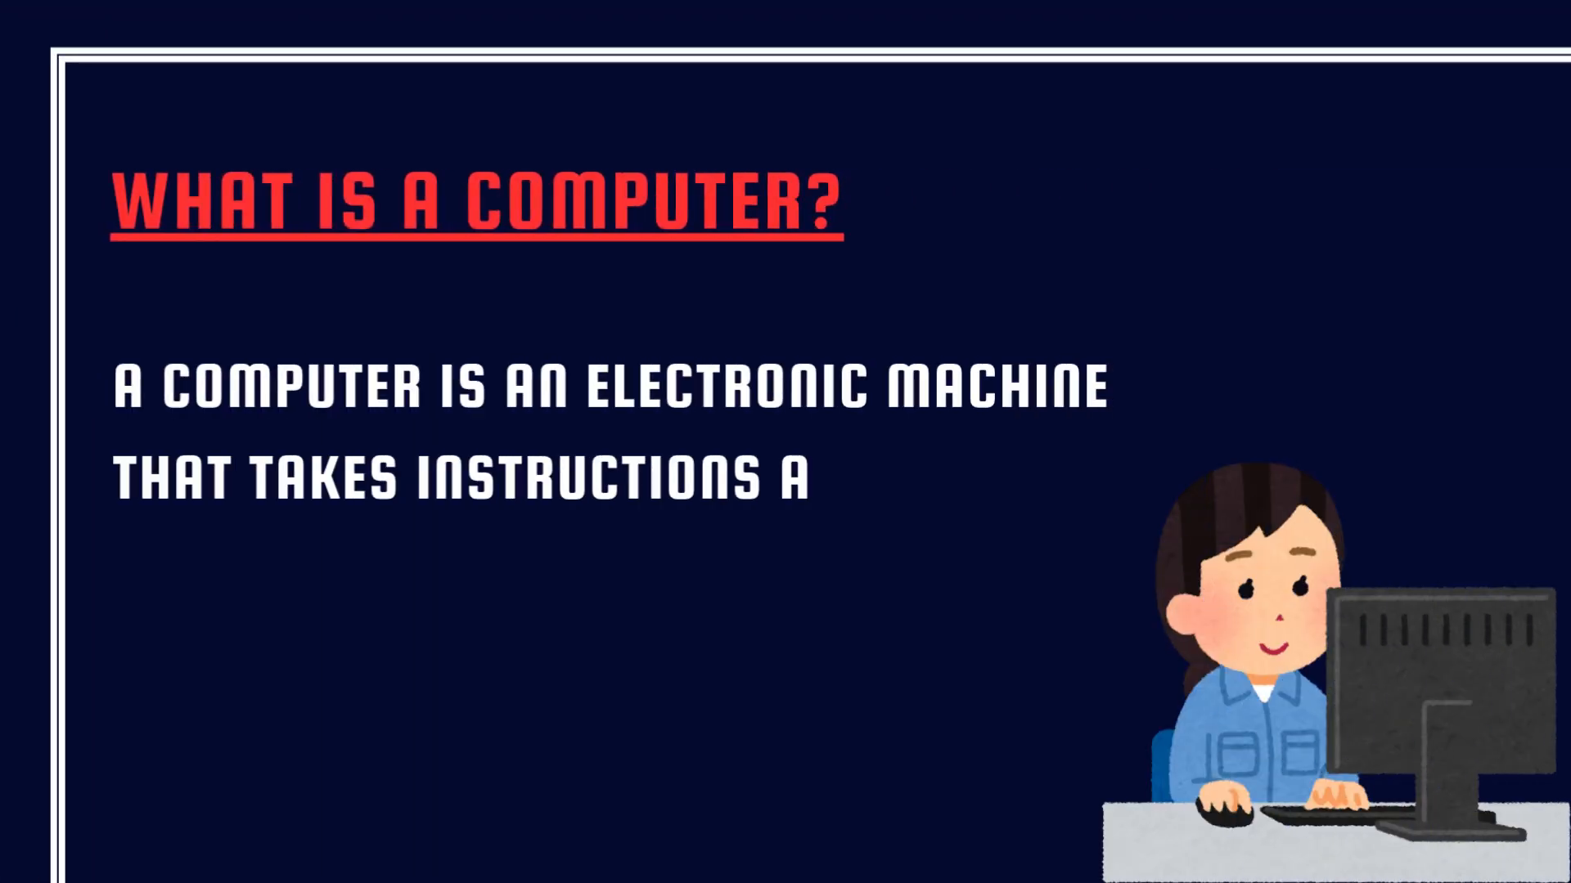
pyautogui.write('AND HELPS US DO WORK QUICK')
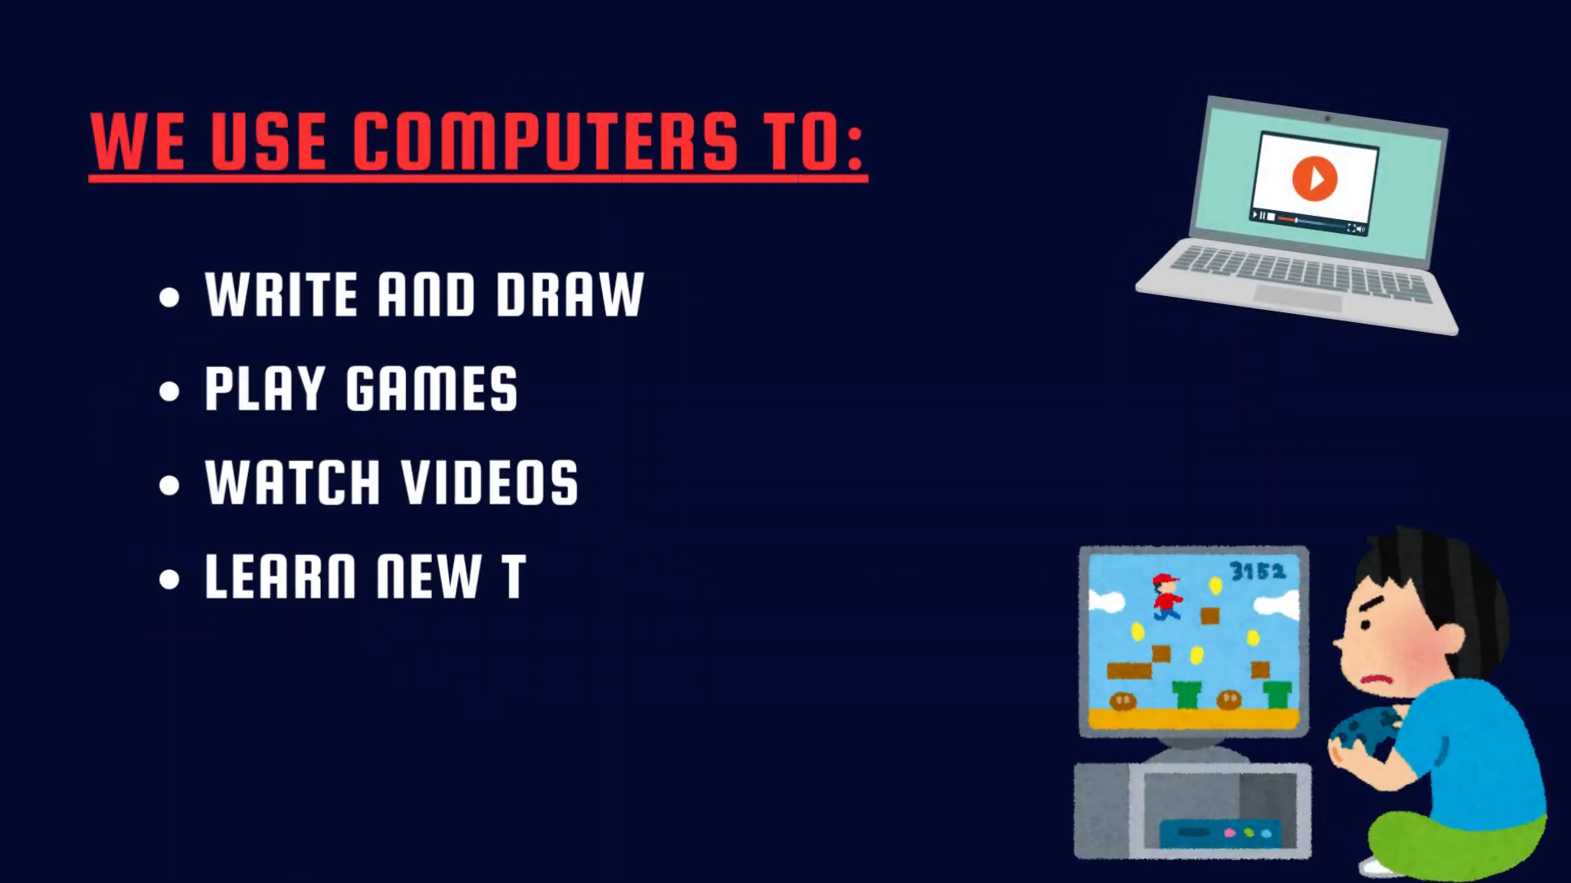
pyautogui.write('HINGS')
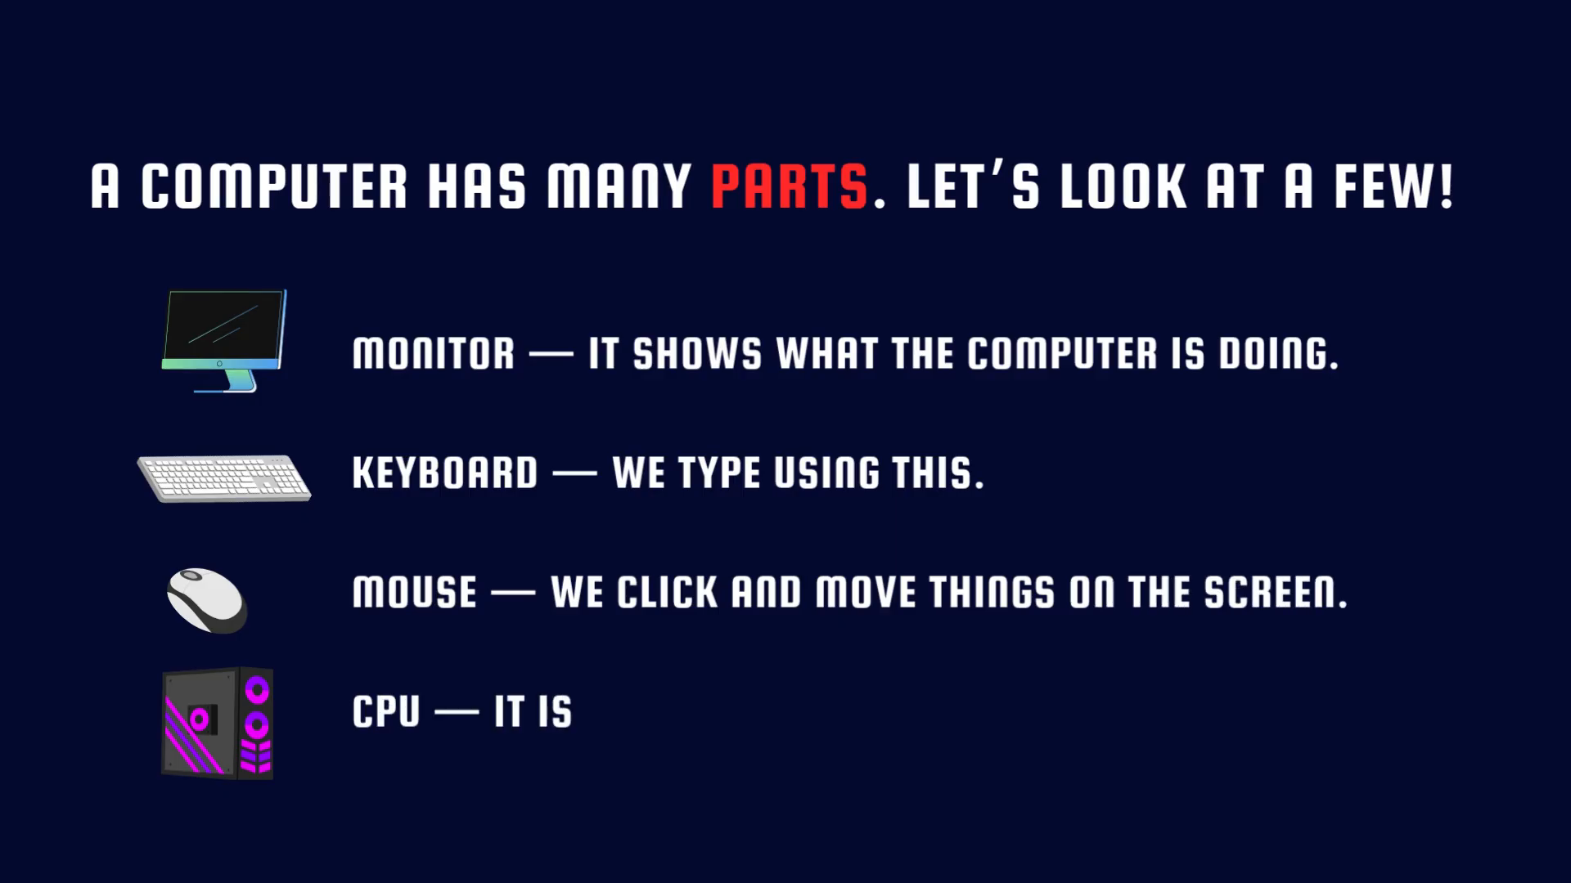
pyautogui.write('THE BRAIN OF THE COMPU')
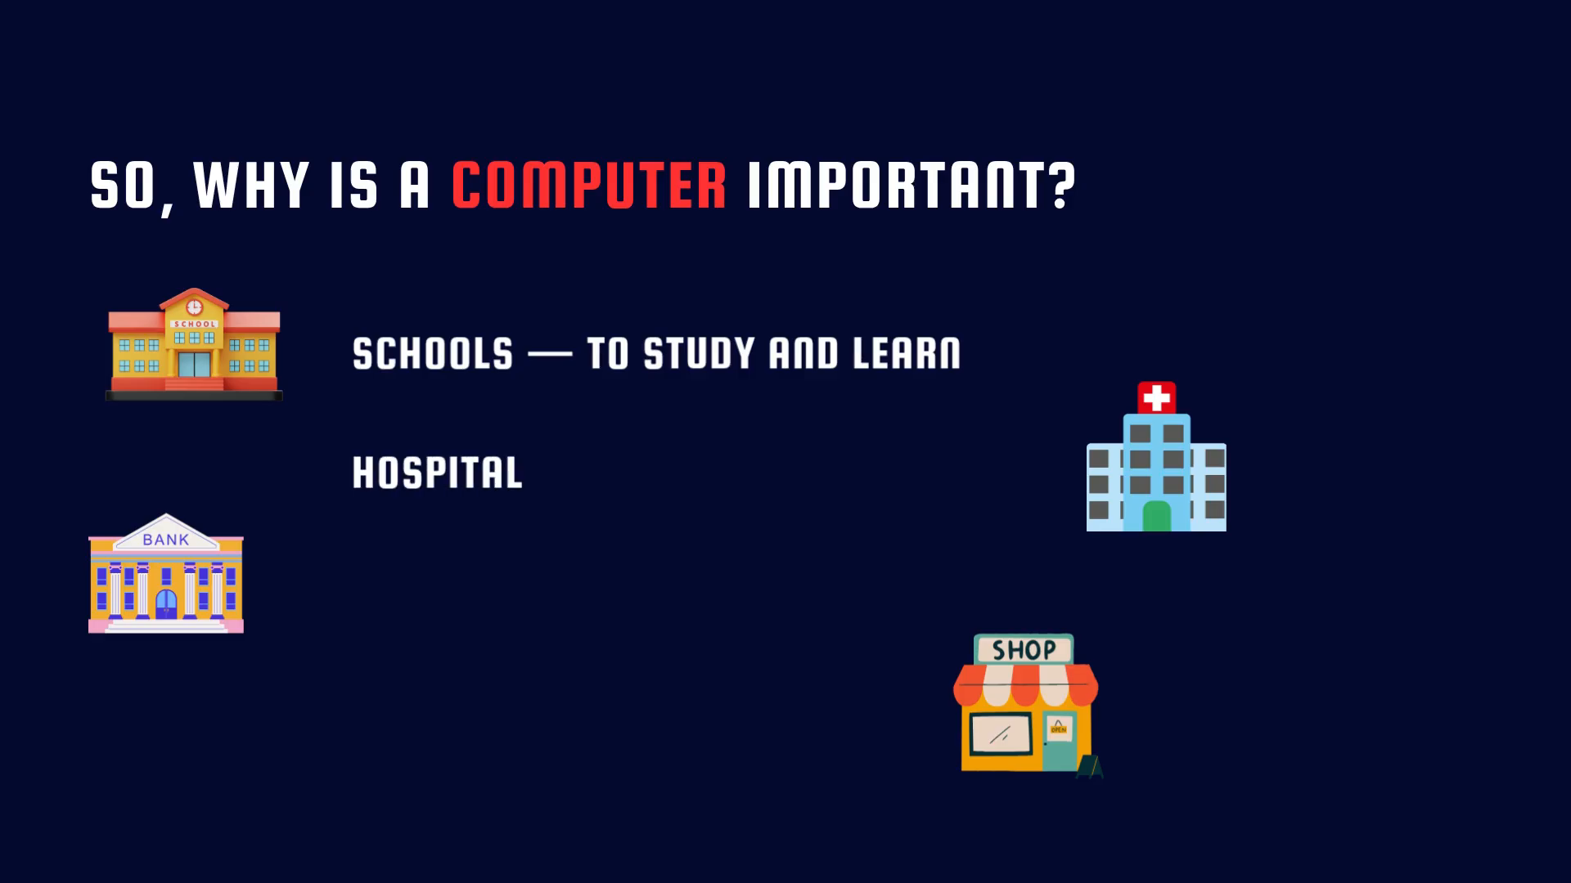
pyautogui.write('HOSPITALS — TO CHECK REPOR')
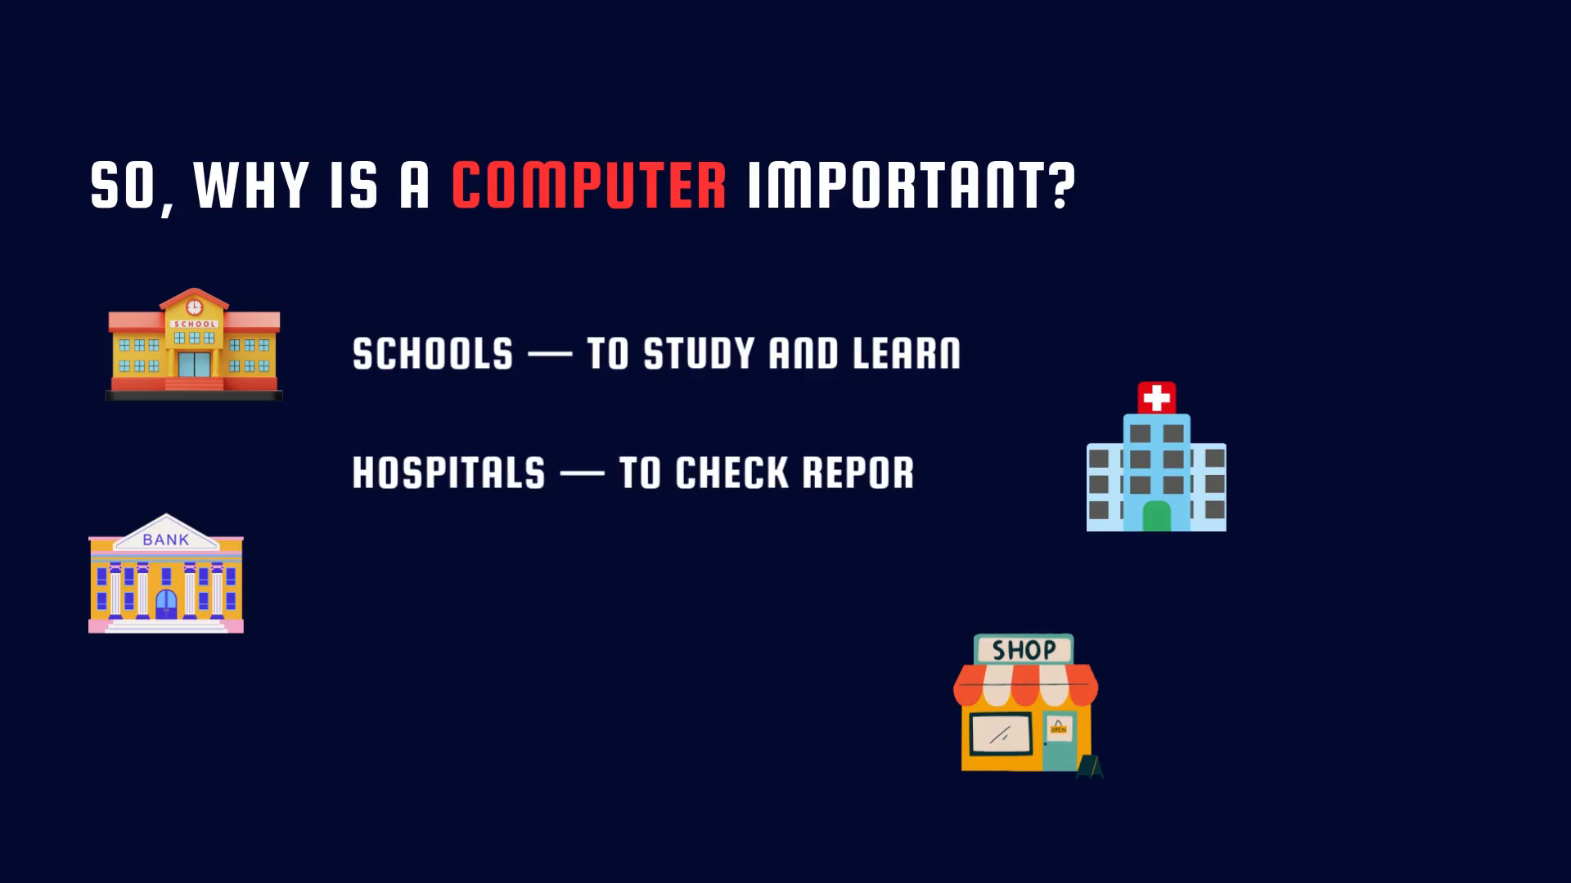